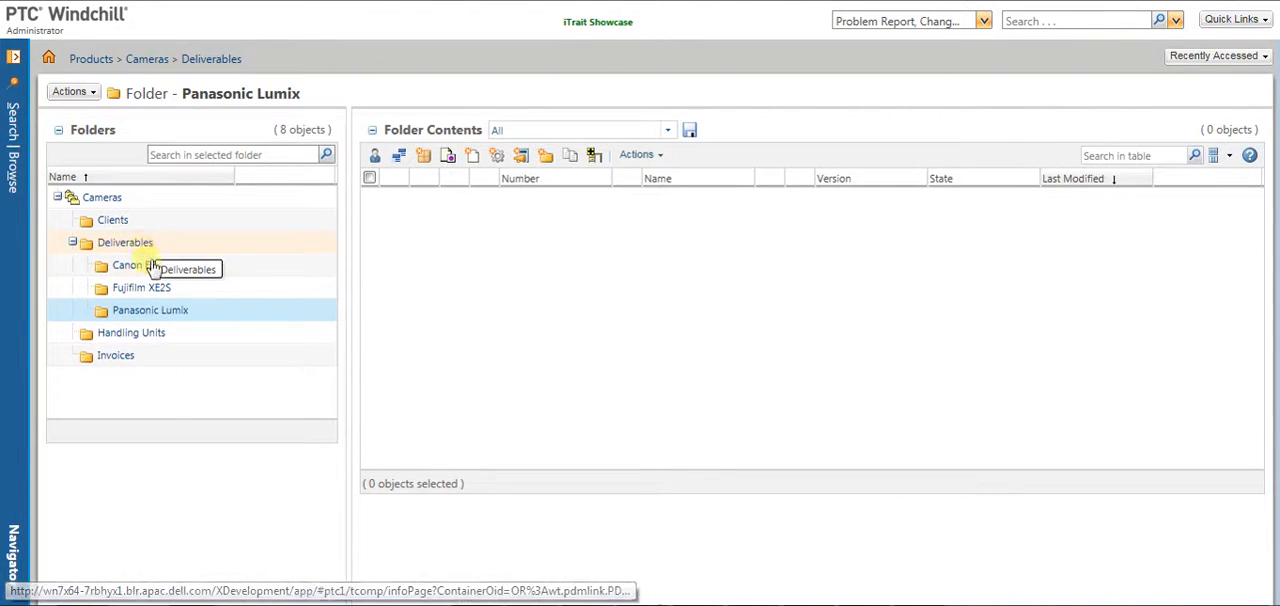
Step: Browse the Canon EOS and Fujifilm XE2S folders under Deliverables in Windchill
click(128, 264)
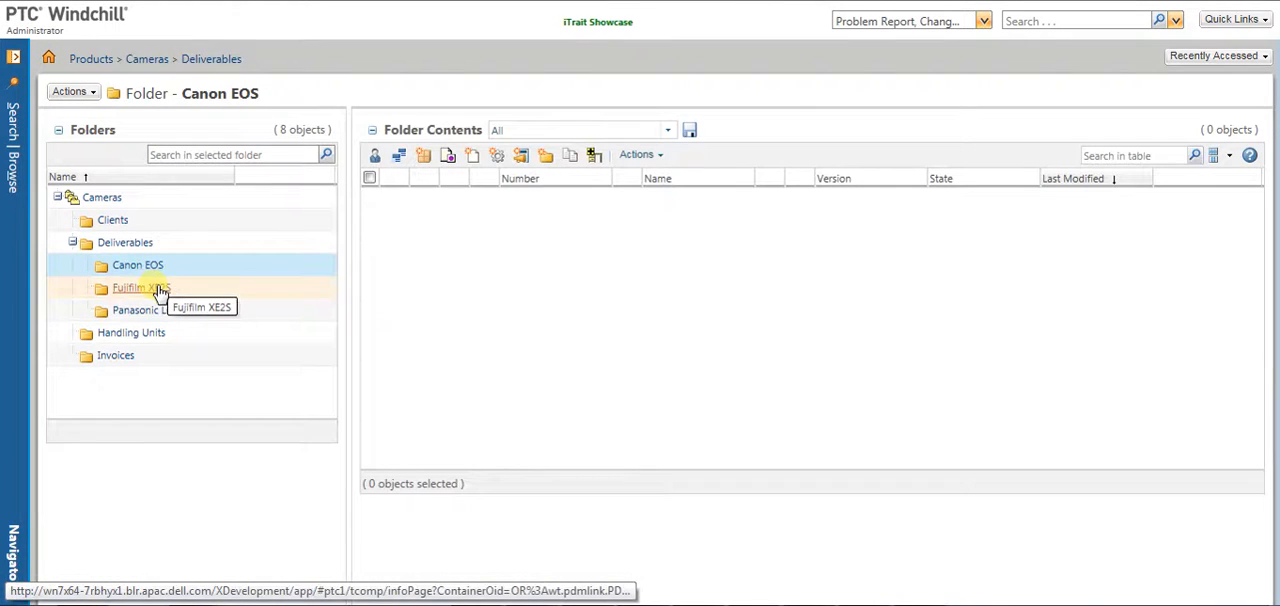
click(136, 310)
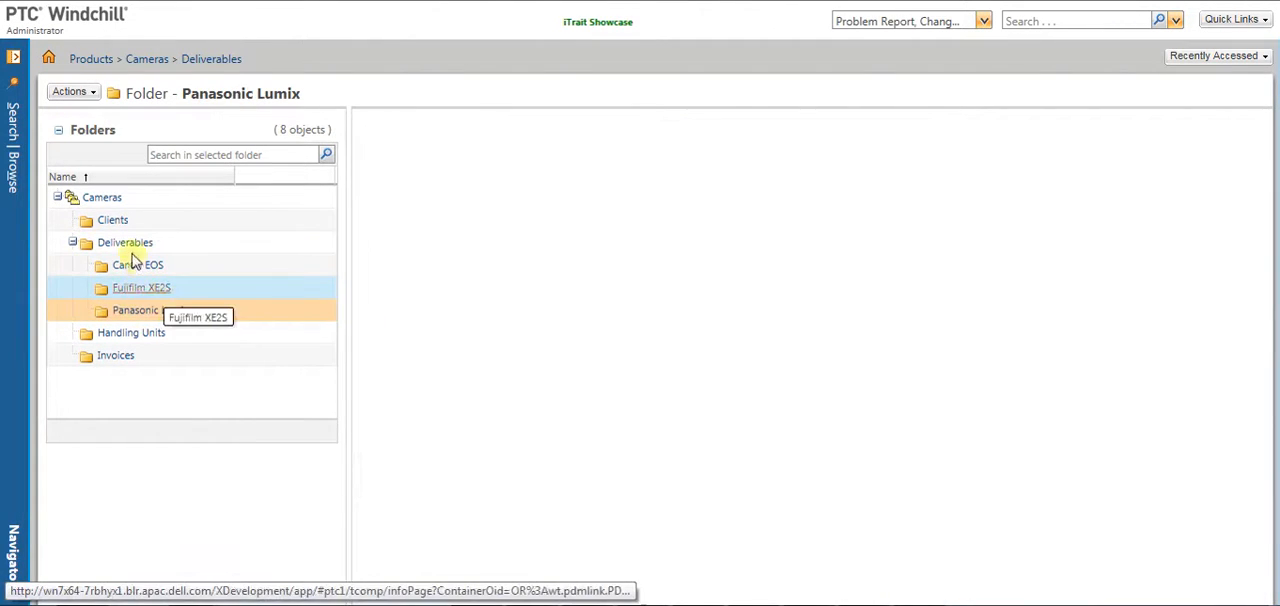
click(124, 242)
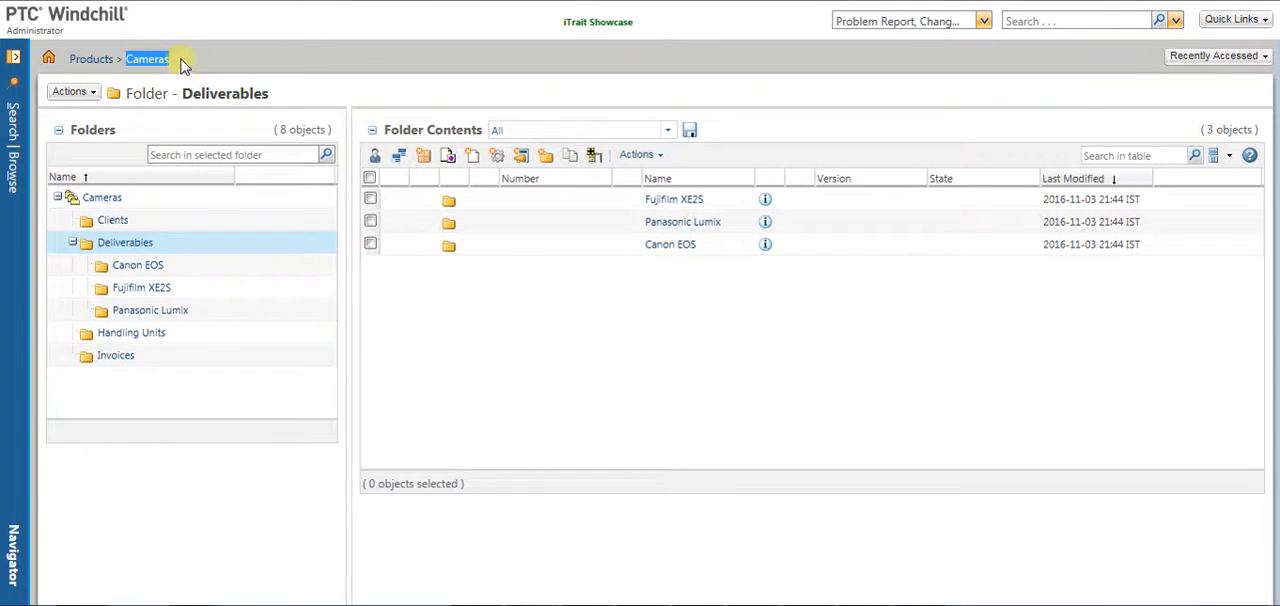
mouse_move(136, 264)
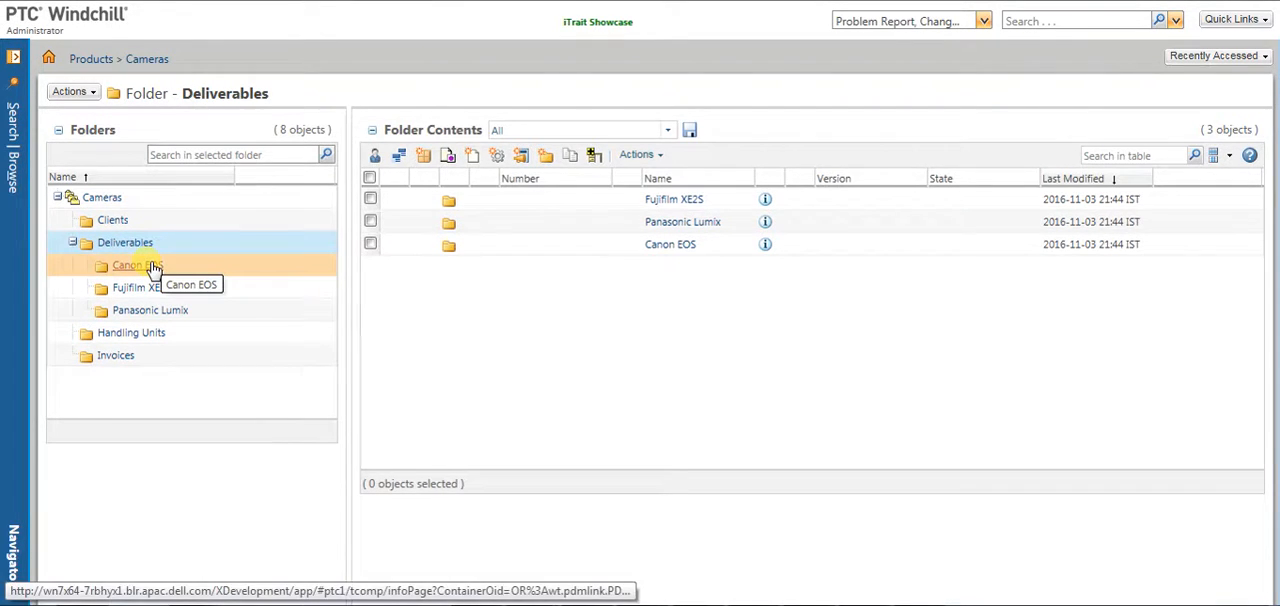
Step: Review the Canon EOS, Fujifilm XE2S and Panasonic Lumix folders, then switch to the DeliverableVideo_11 sheet
click(130, 264)
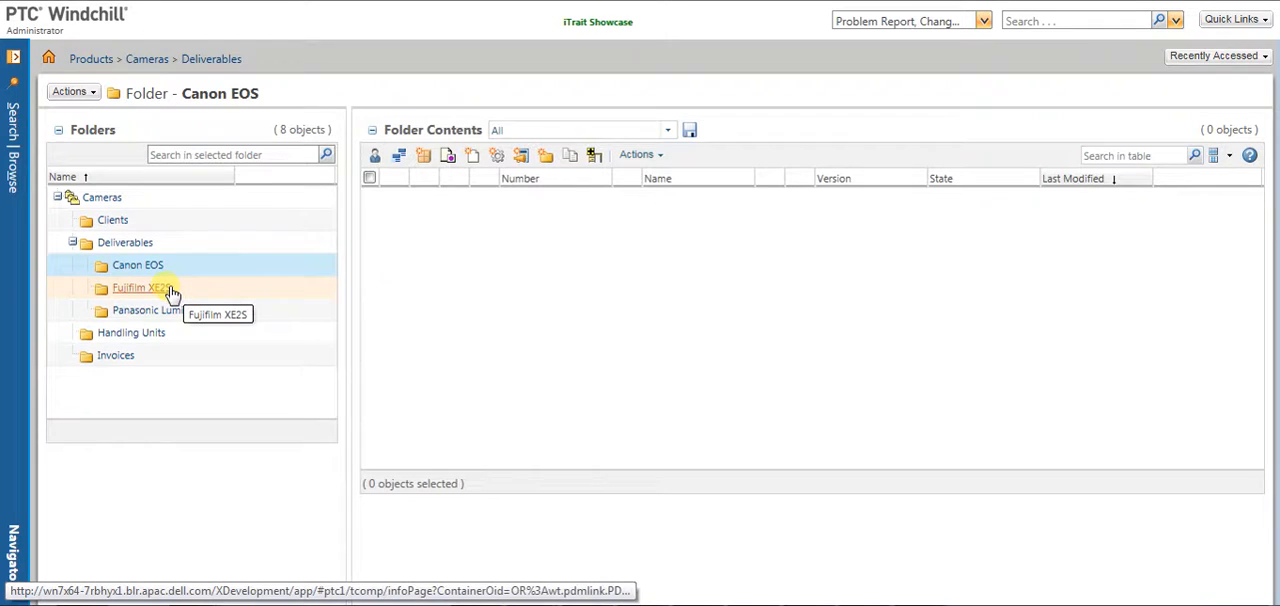
click(140, 288)
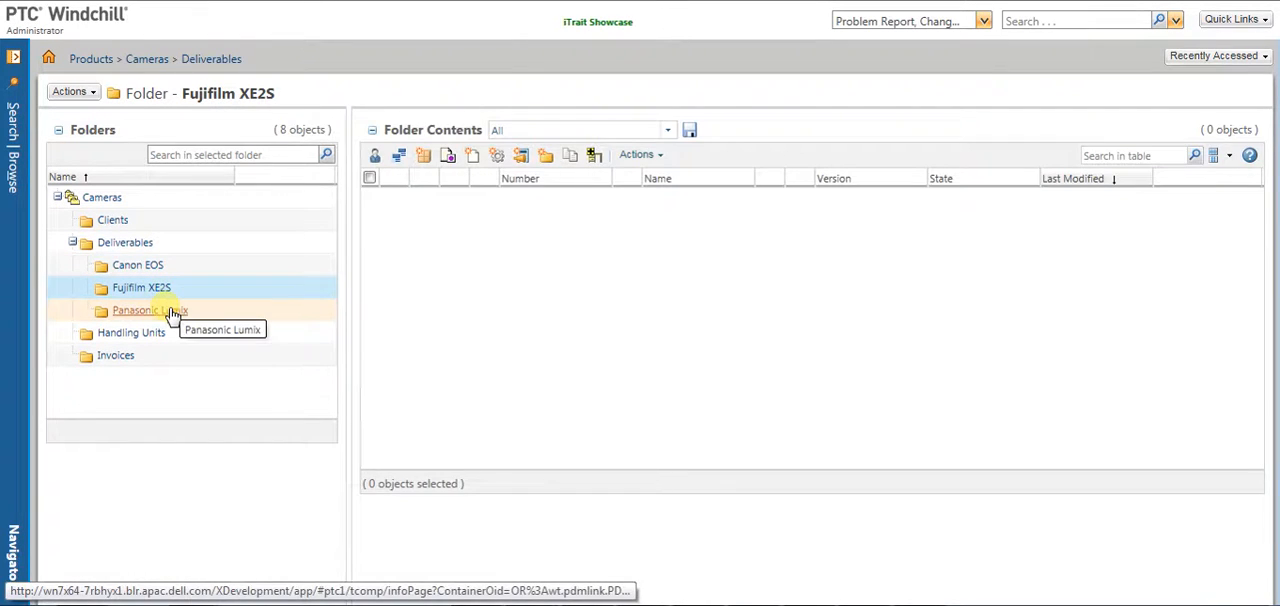
click(148, 310)
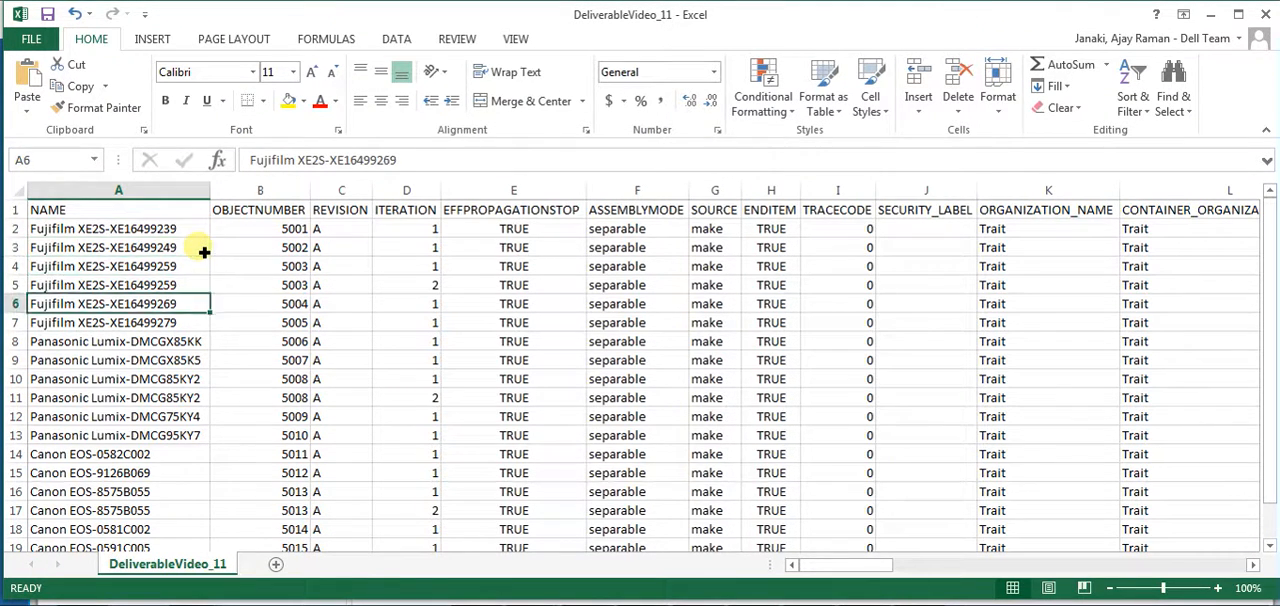
click(90, 528)
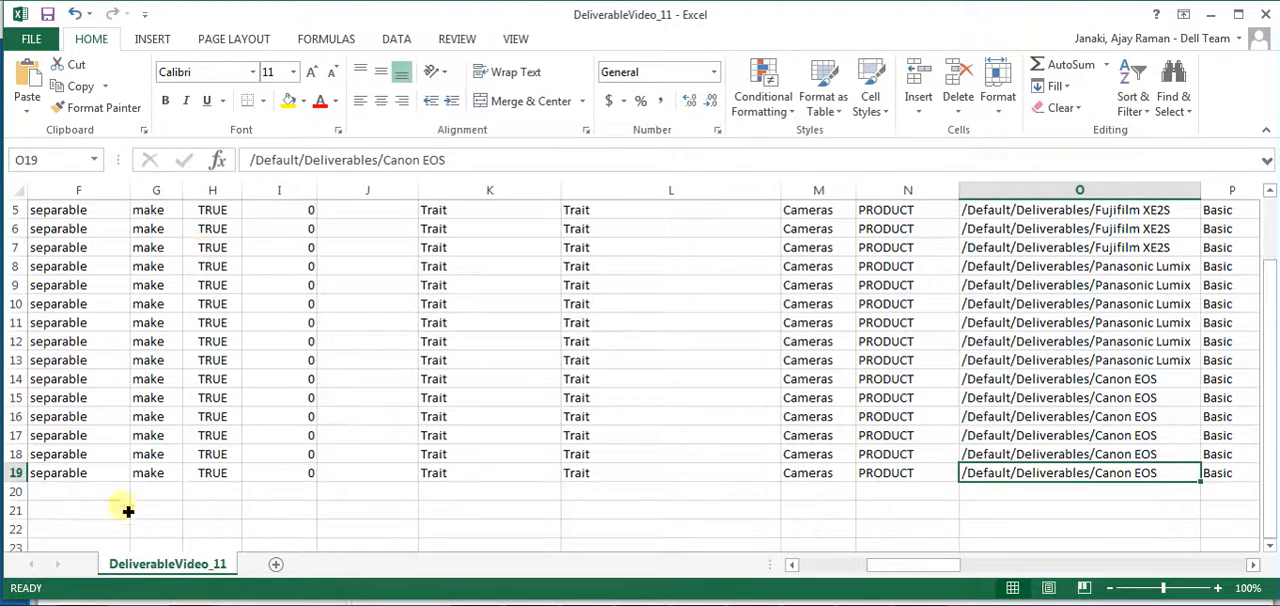
mouse_move(712, 452)
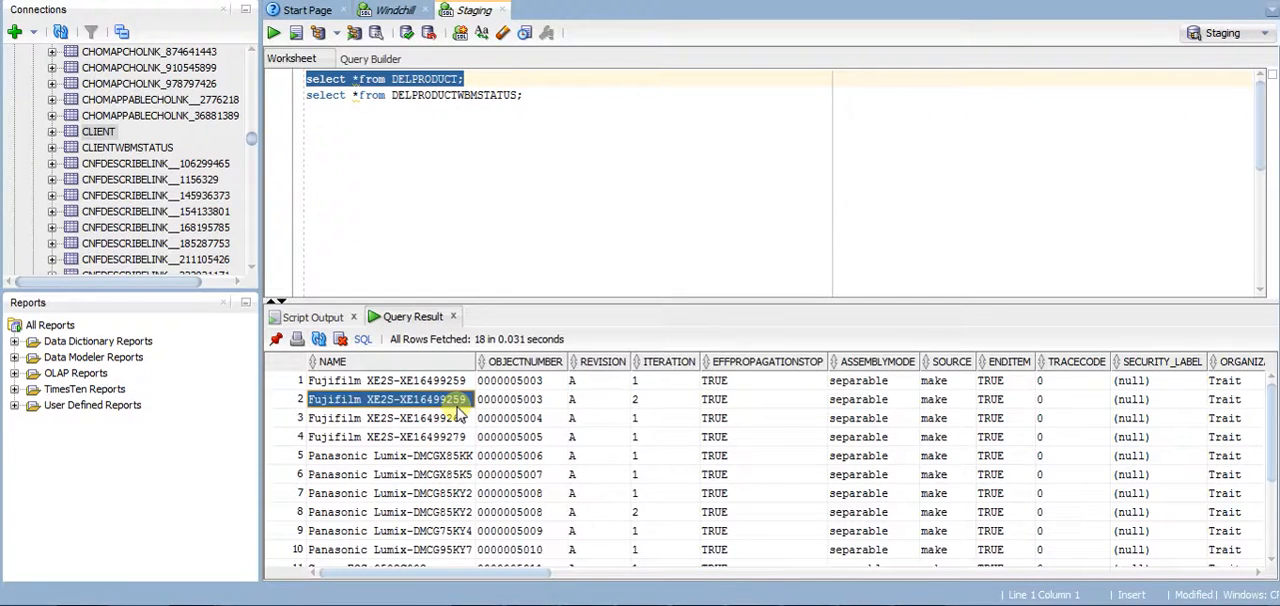
Step: Scroll the DELPRODUCT query result to show all 18 staged rows and the folder path column
scroll(down, 3)
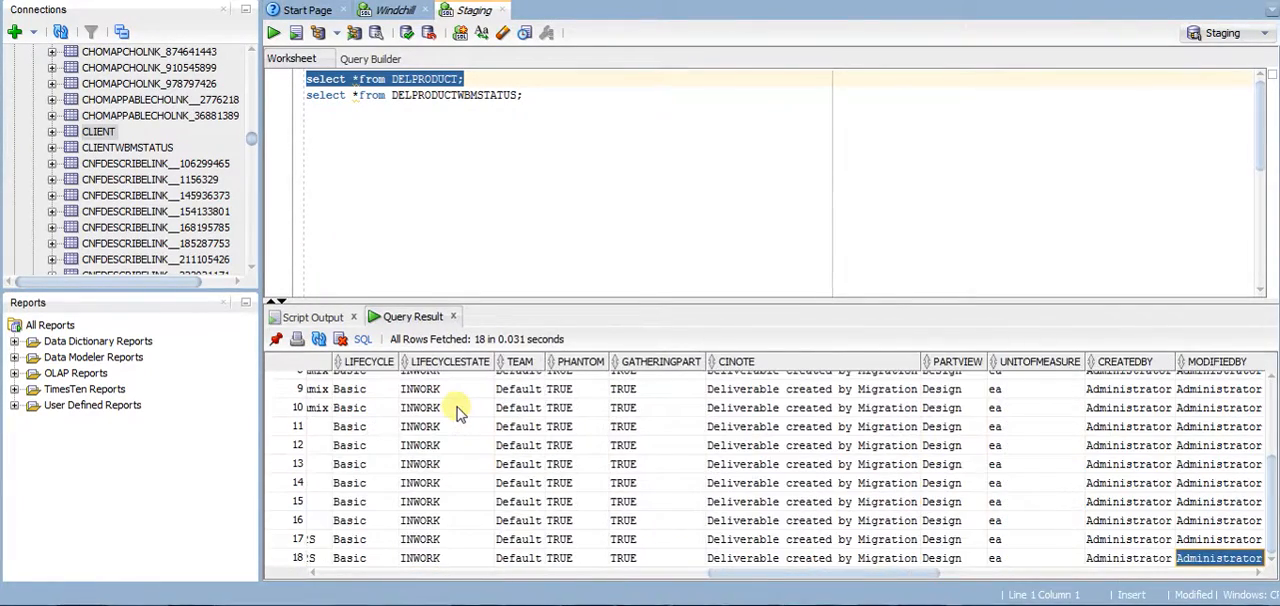
scroll(right, 3)
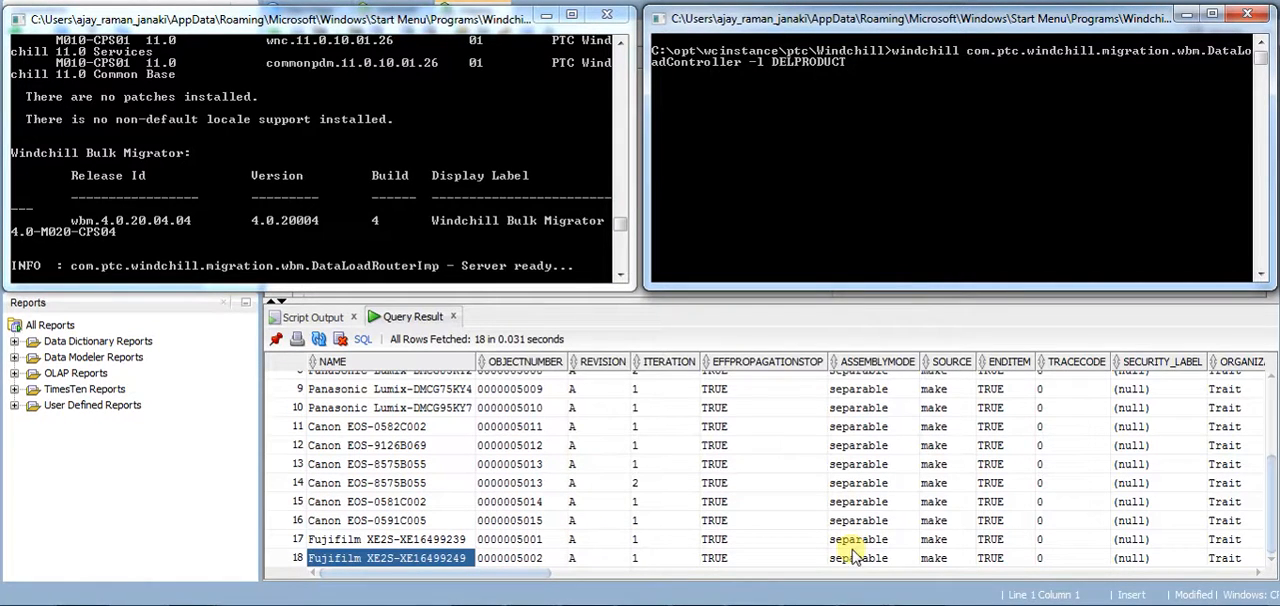
mouse_move(886, 120)
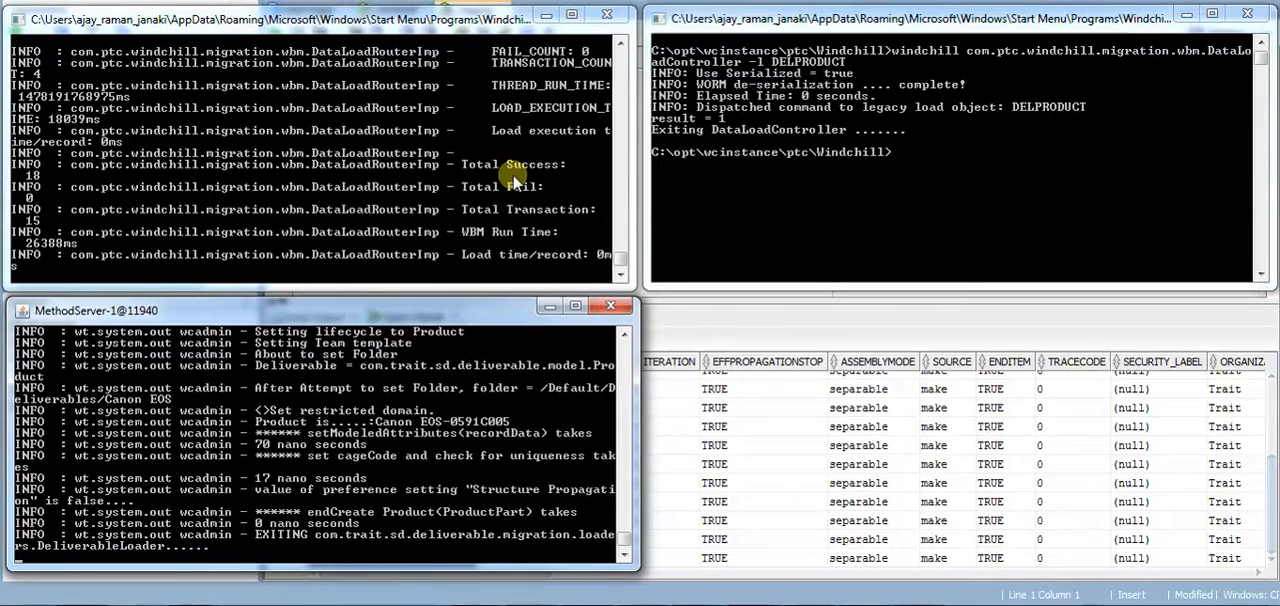
mouse_move(62, 180)
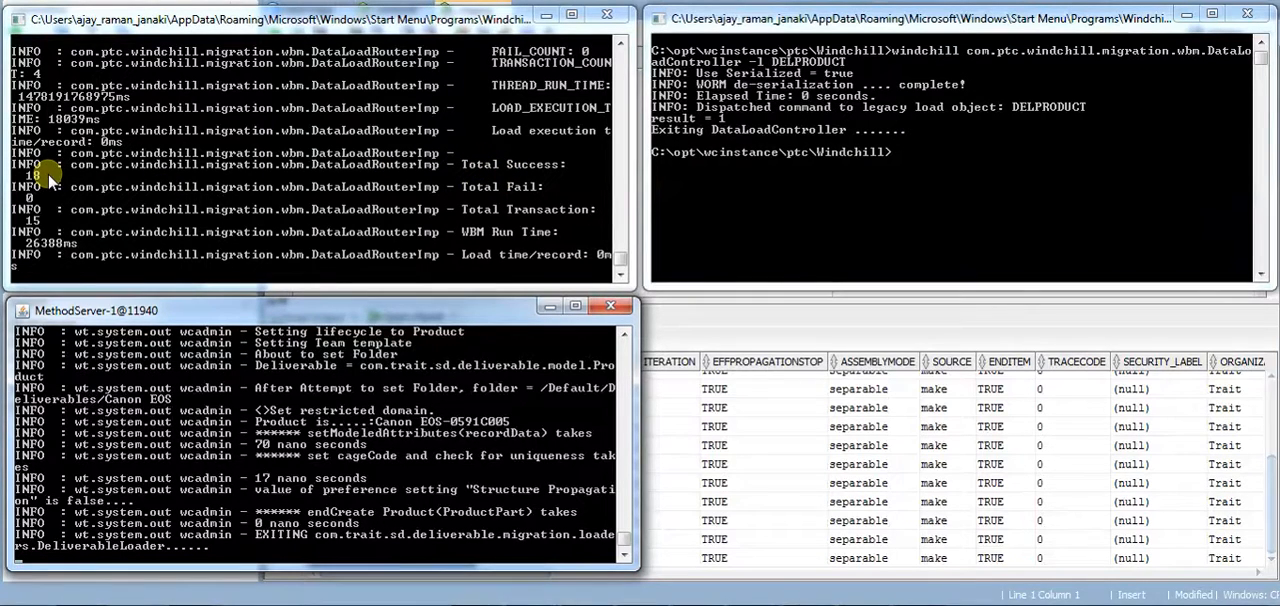
mouse_move(58, 460)
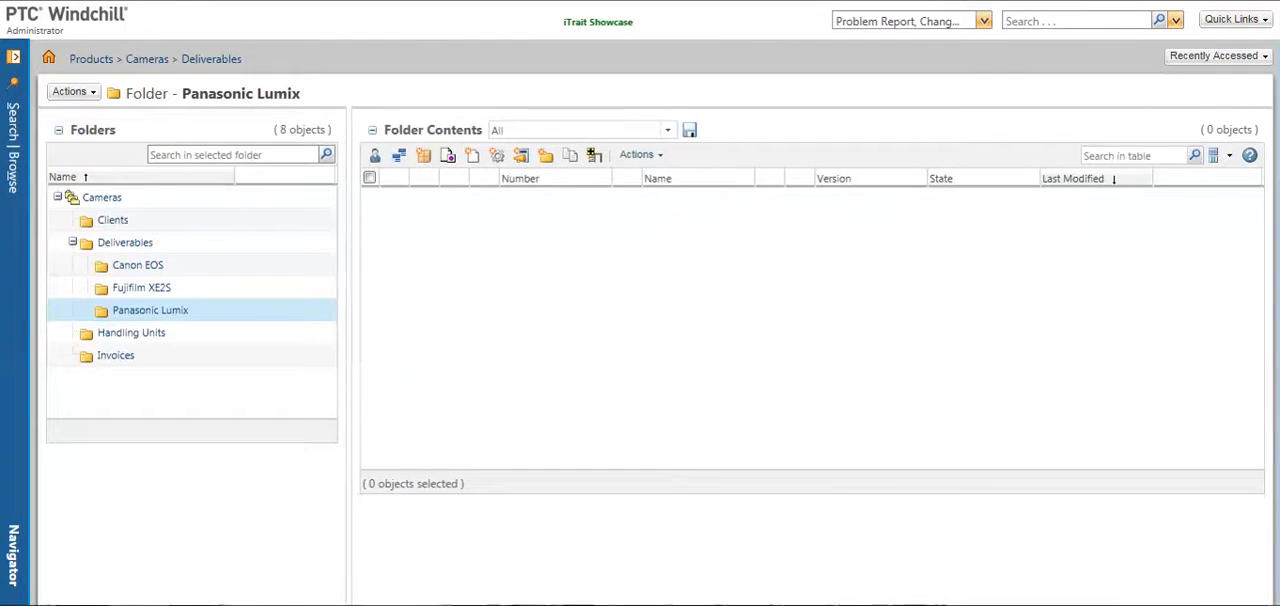
mouse_move(136, 264)
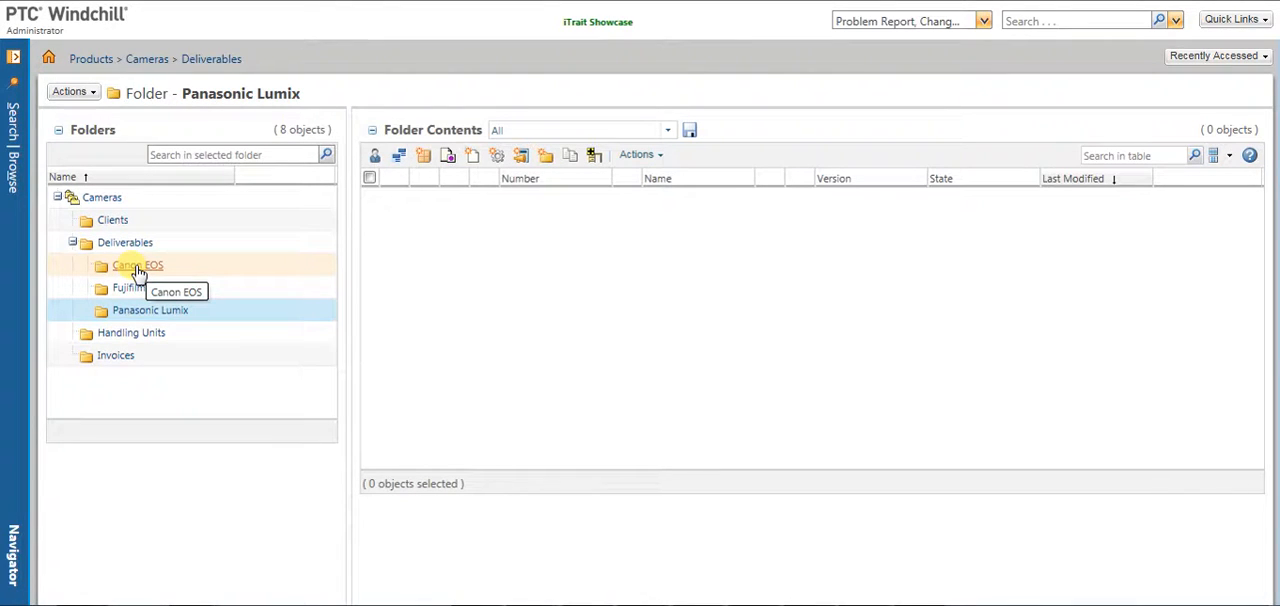
Step: Reload the Canon EOS folder until its five migrated products appear In Work
click(136, 264)
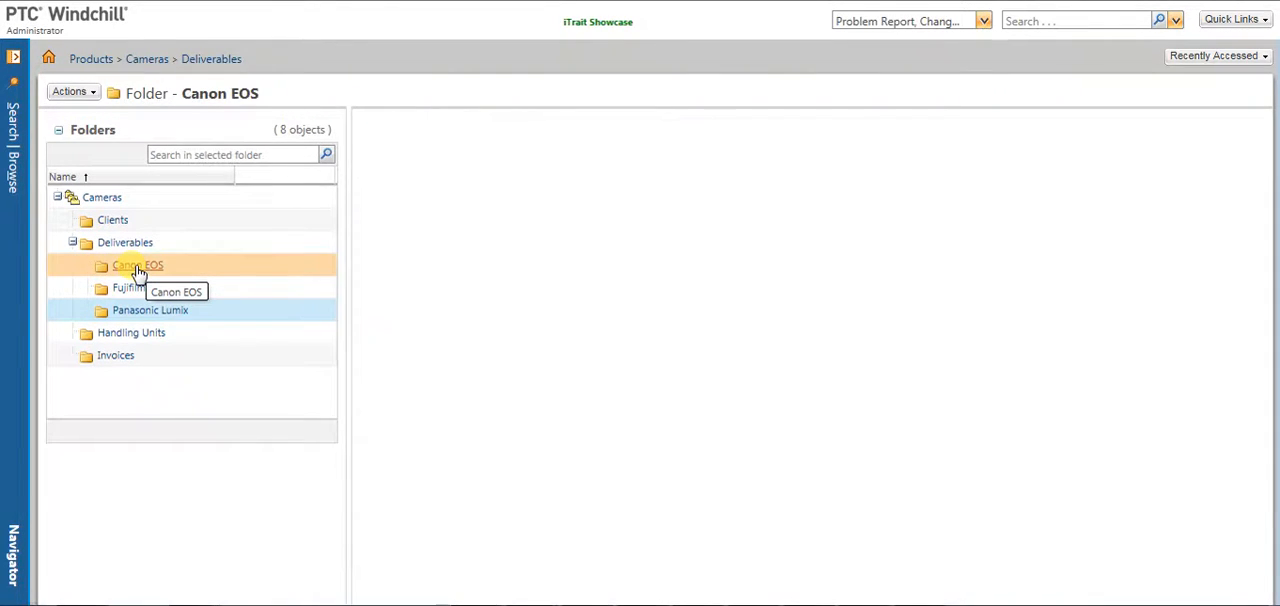
click(136, 264)
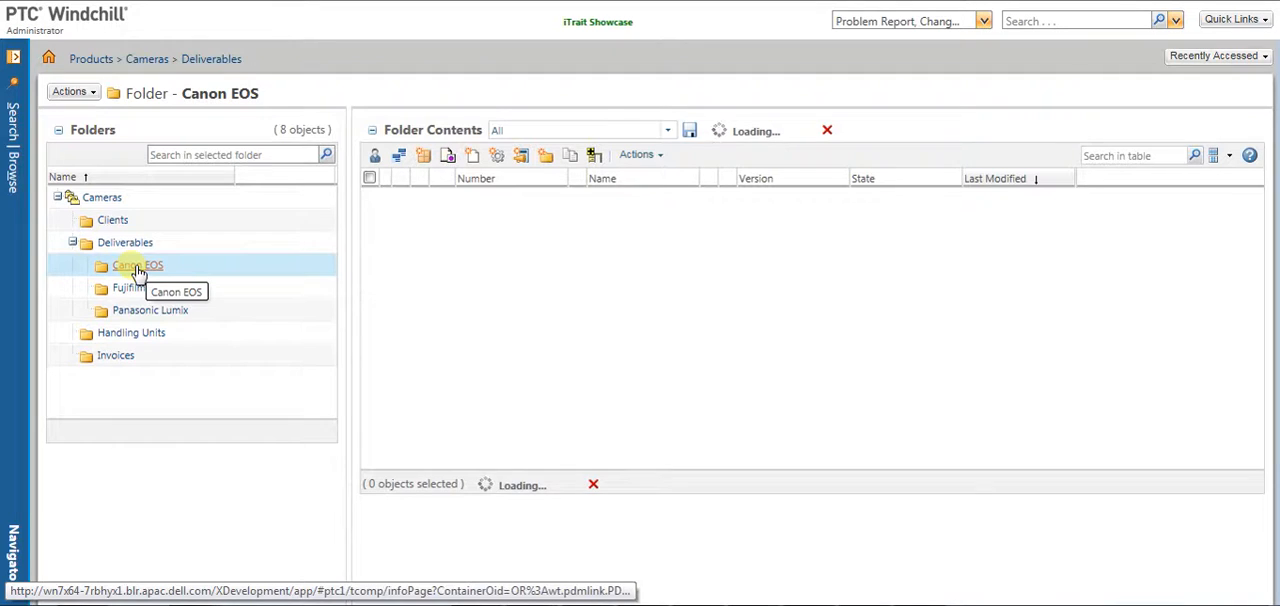
click(136, 264)
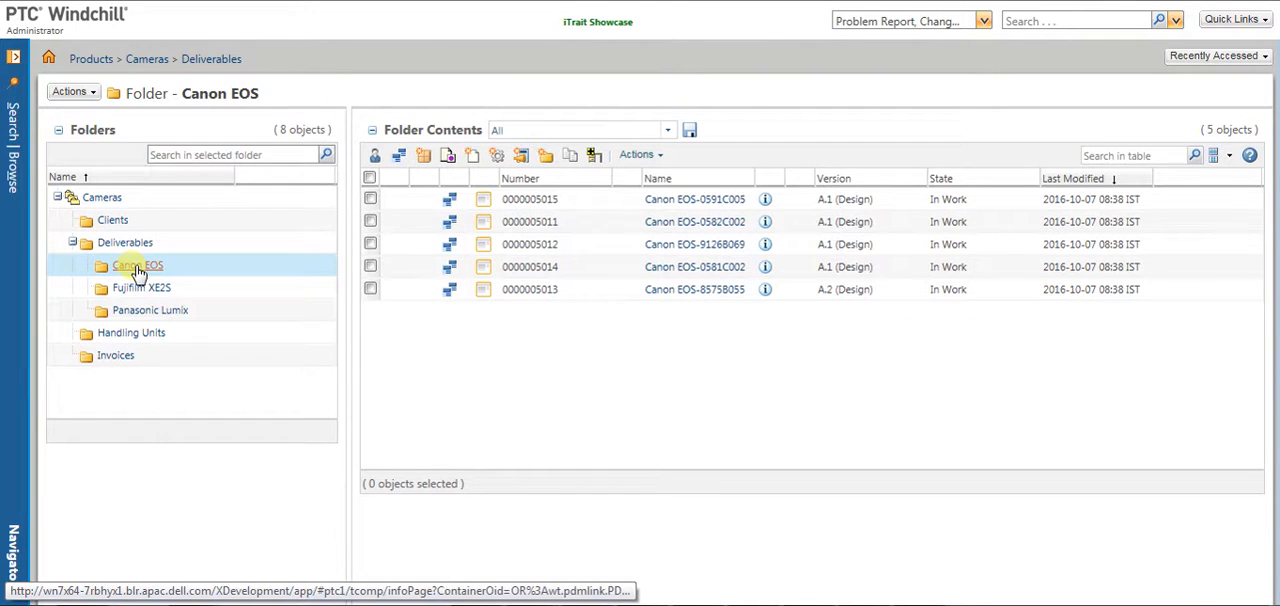
mouse_move(136, 272)
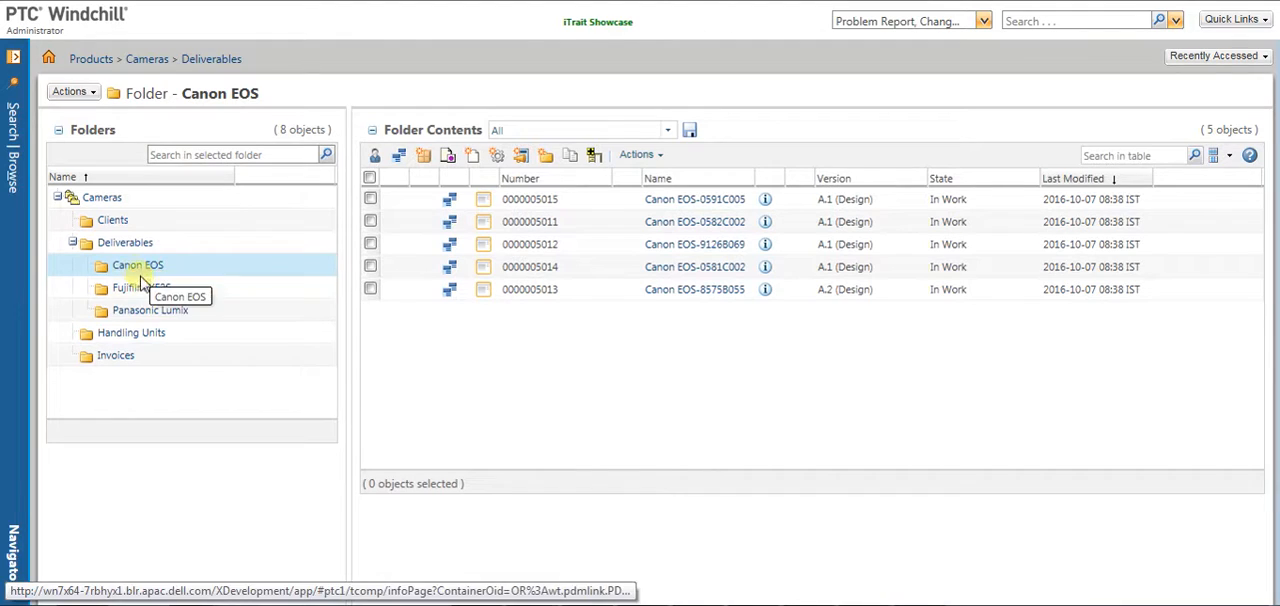
Step: Show the five migrated products in the Fujifilm XE2S and Panasonic Lumix folders
click(130, 288)
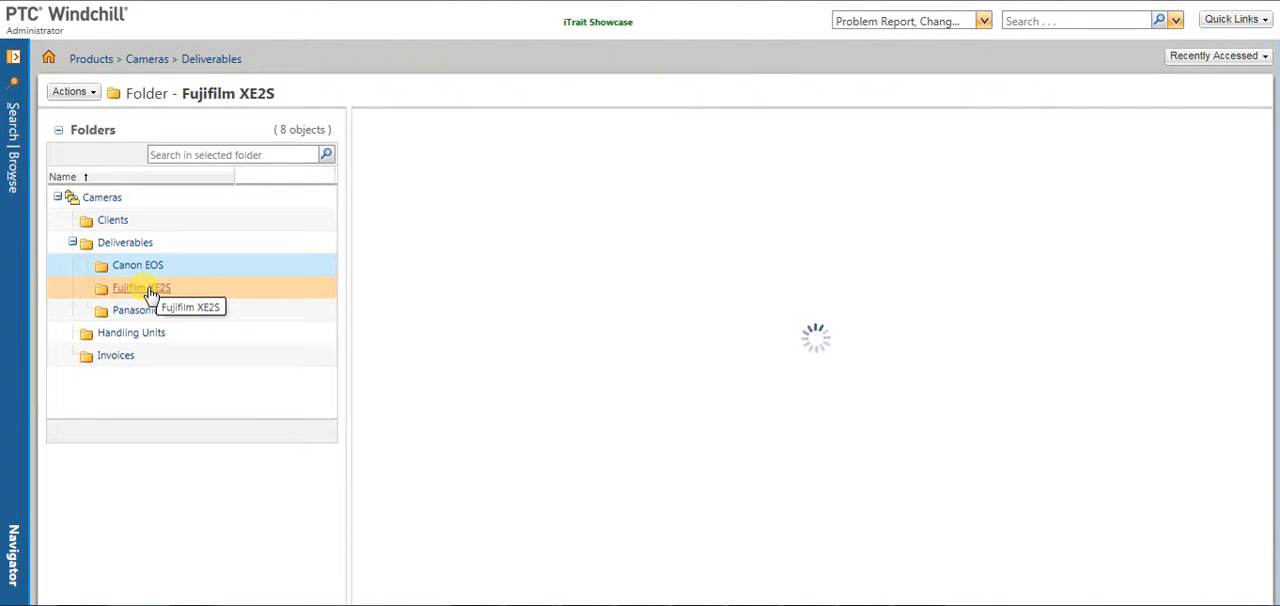
click(140, 288)
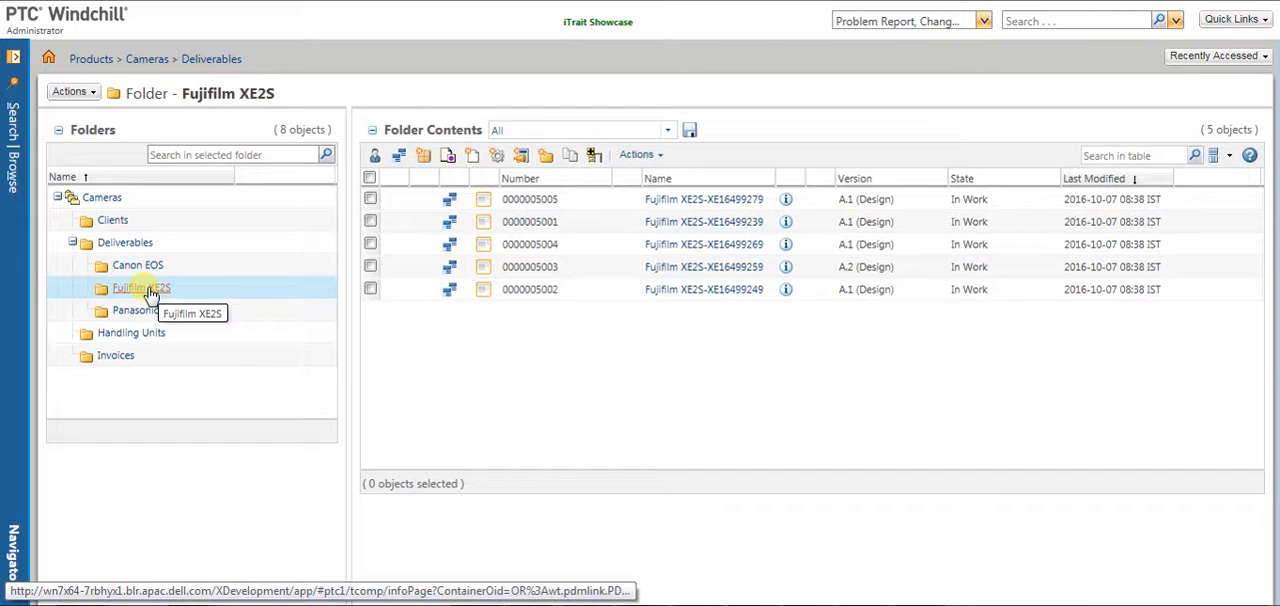
mouse_move(168, 310)
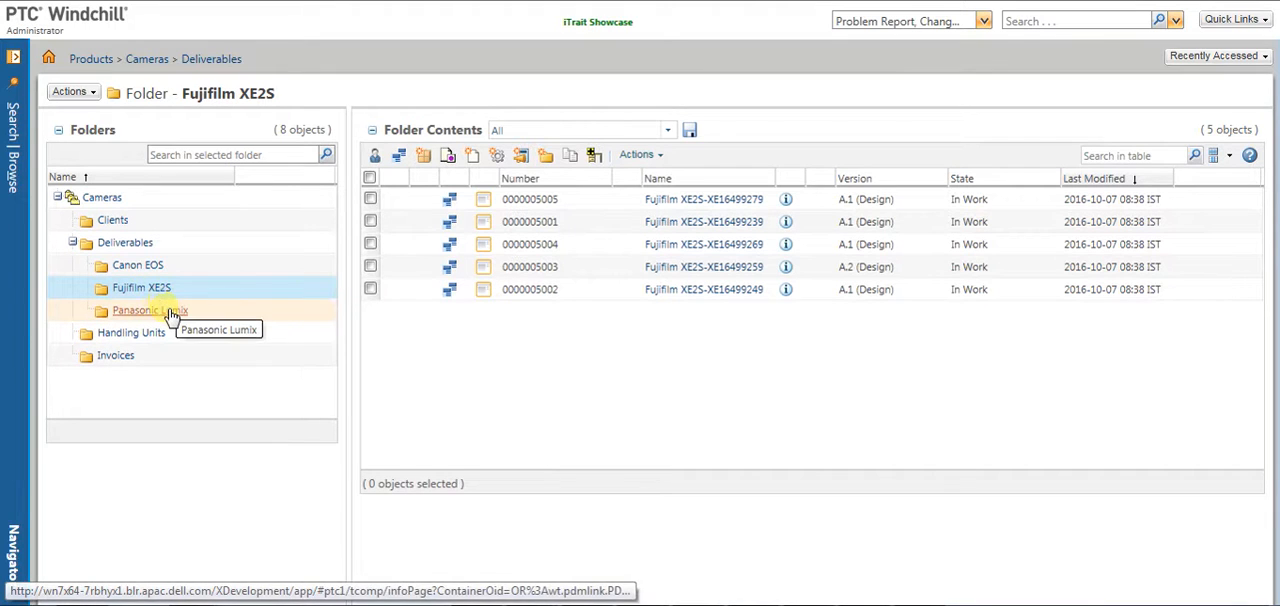
click(140, 310)
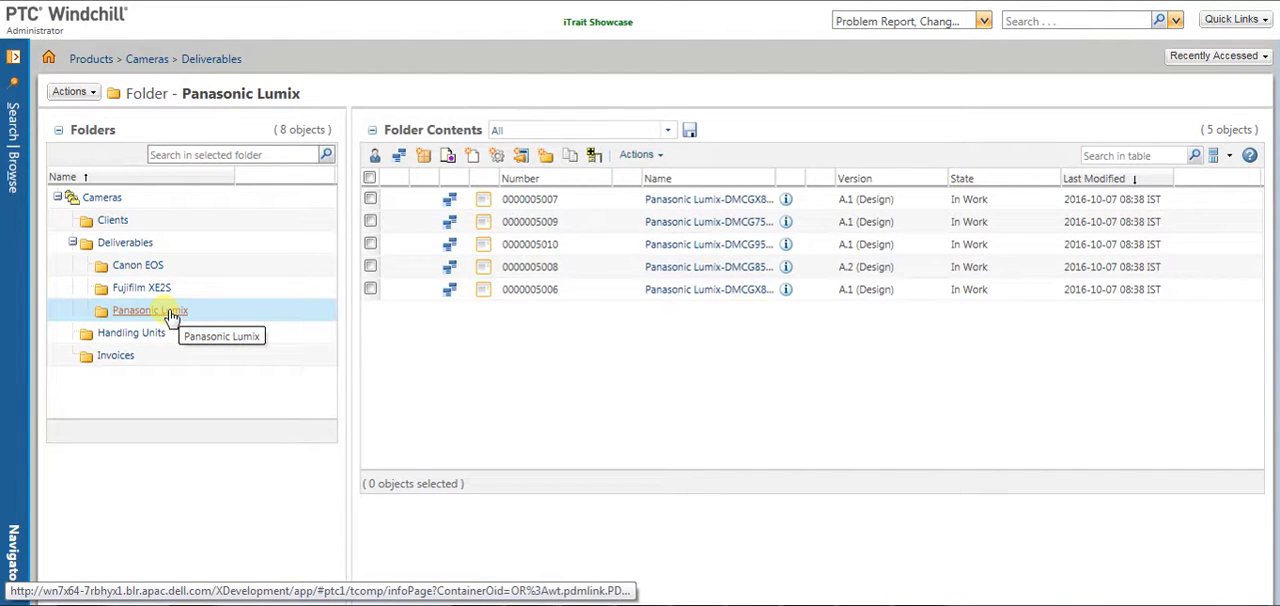
mouse_move(204, 318)
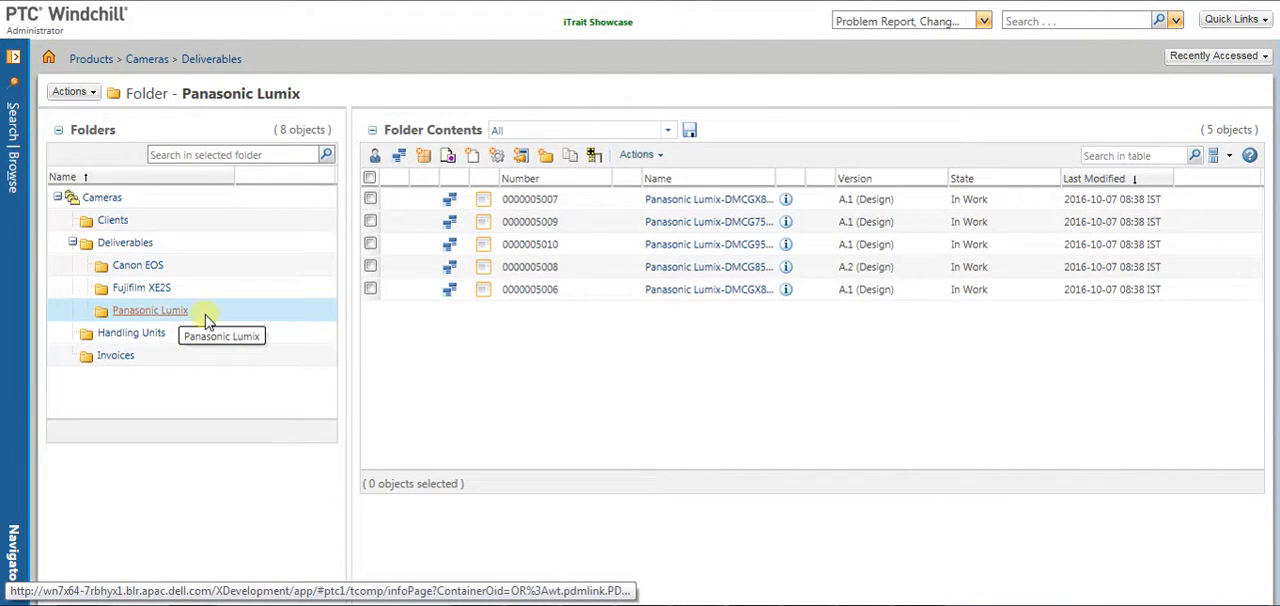
mouse_move(248, 340)
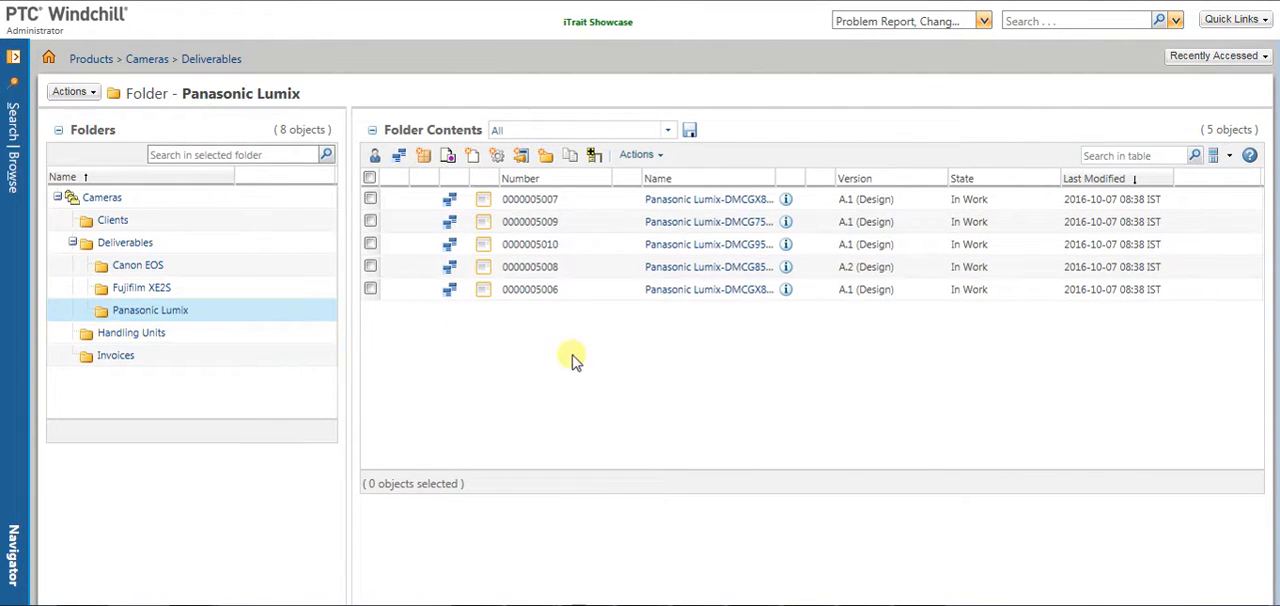
mouse_move(604, 366)
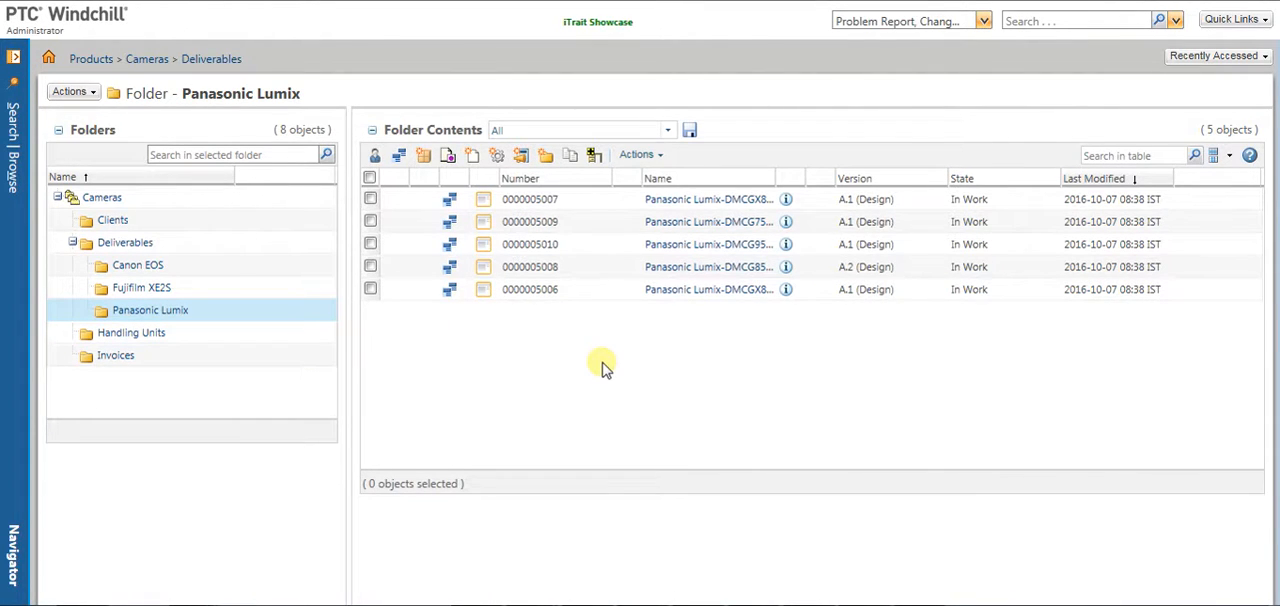